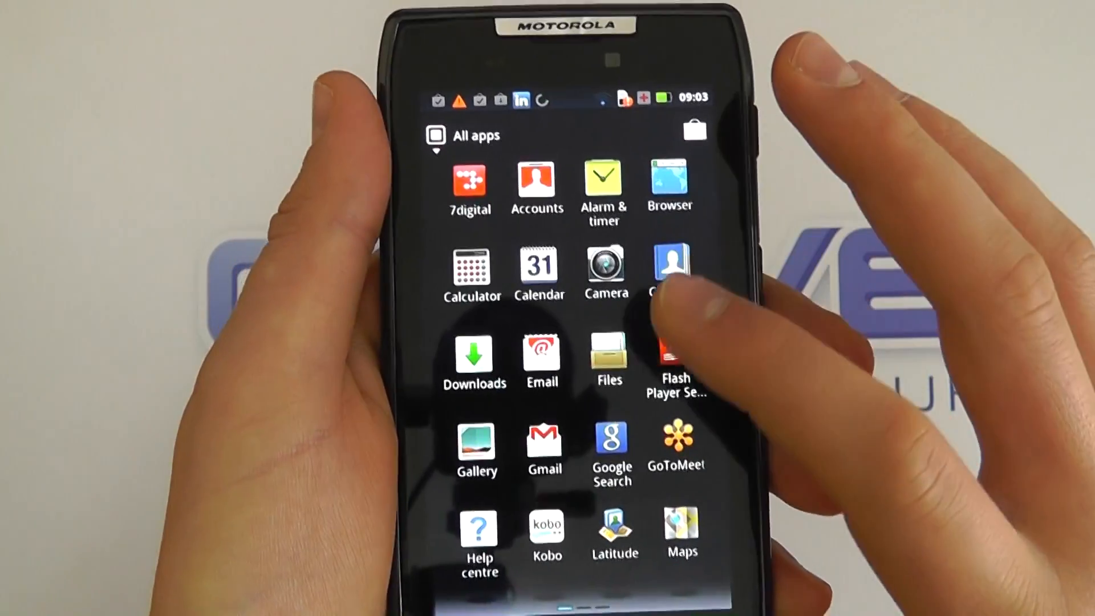
Launch the Files app from the All apps grid.
click(606, 359)
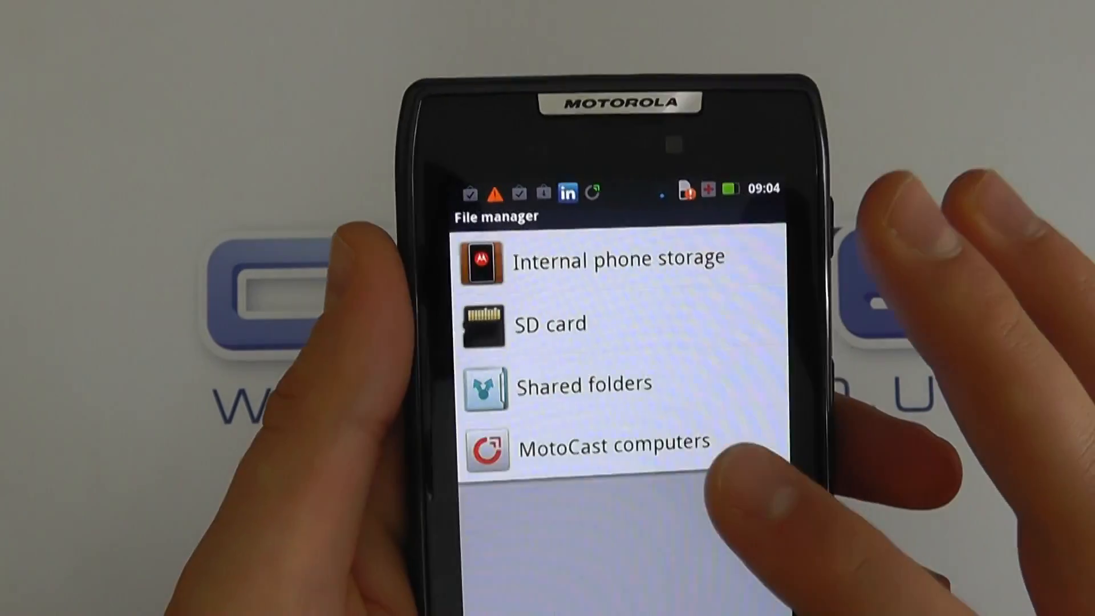
List the online home PC's folders under MotoCast computers.
click(614, 446)
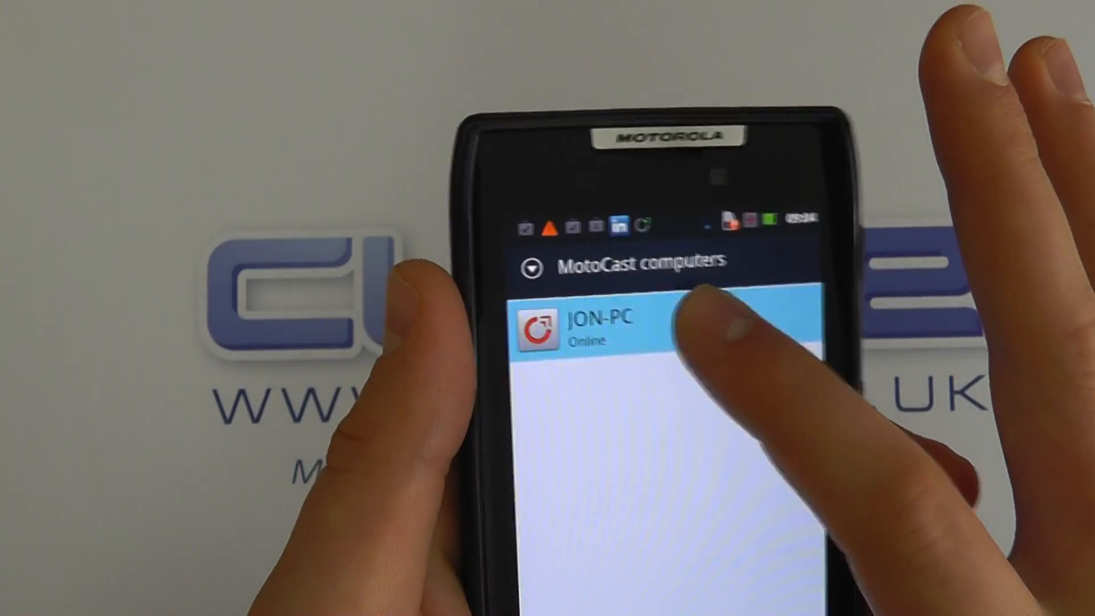
click(601, 328)
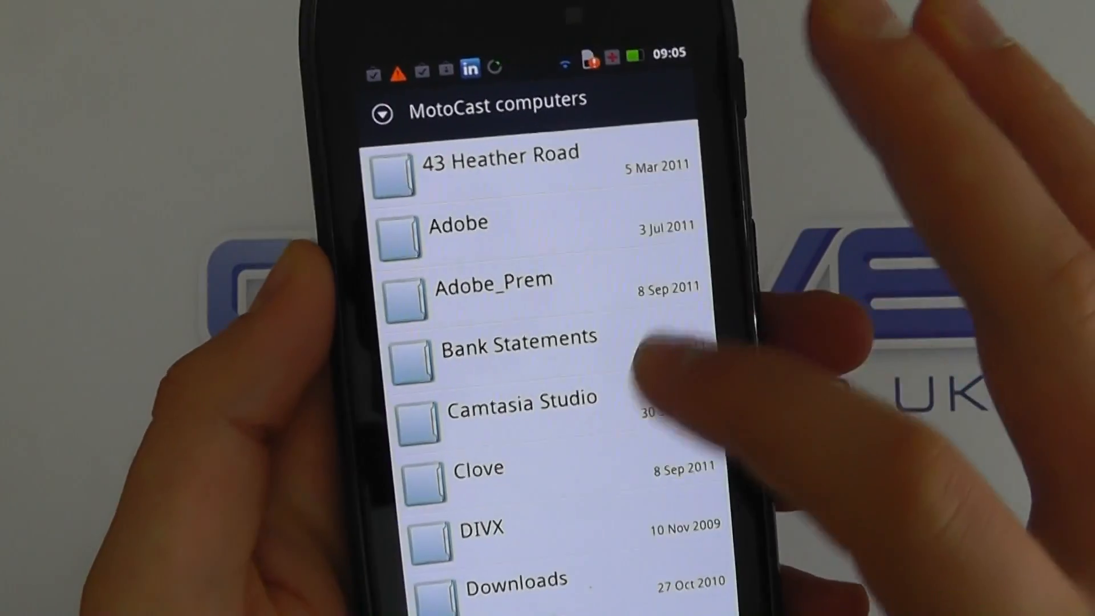
Play CloveLogo.mp4 from the home PC's Clove folder, then go back to the home screen.
scroll(down, 3)
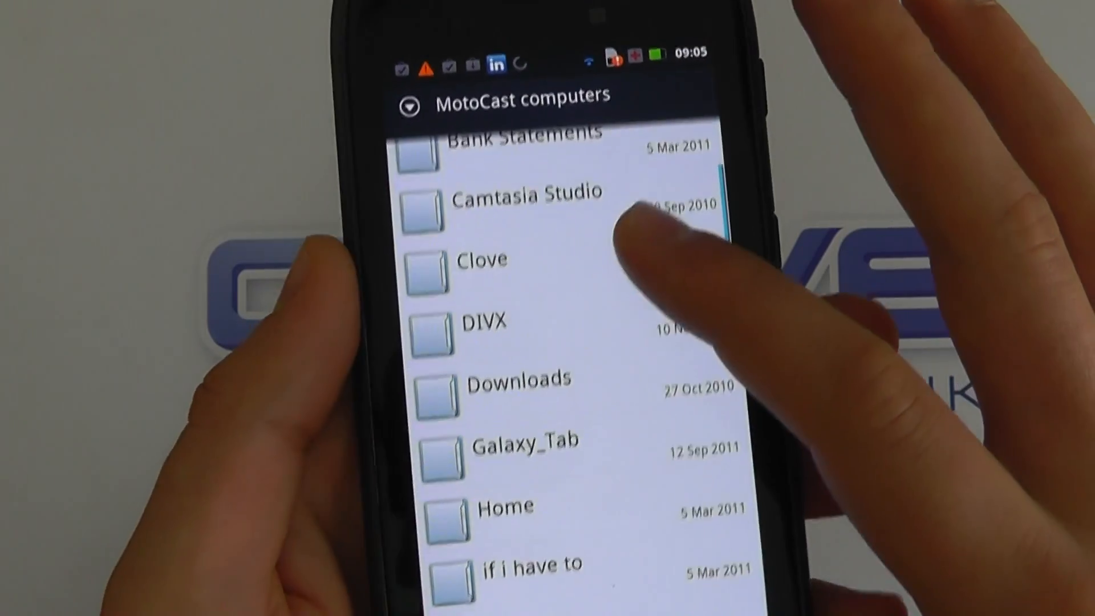
scroll(down, 3)
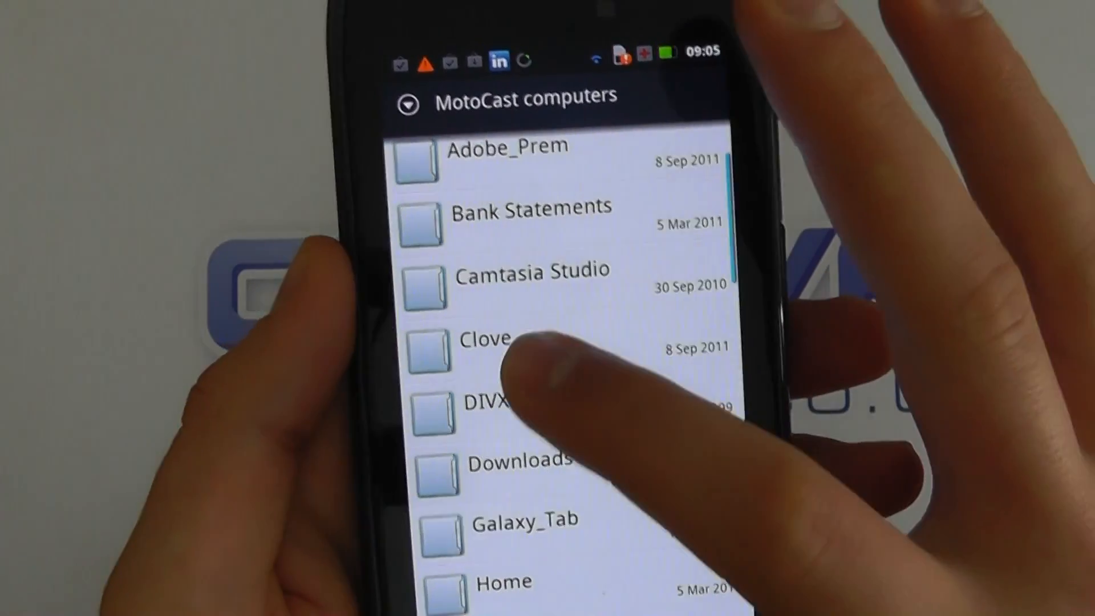
click(496, 342)
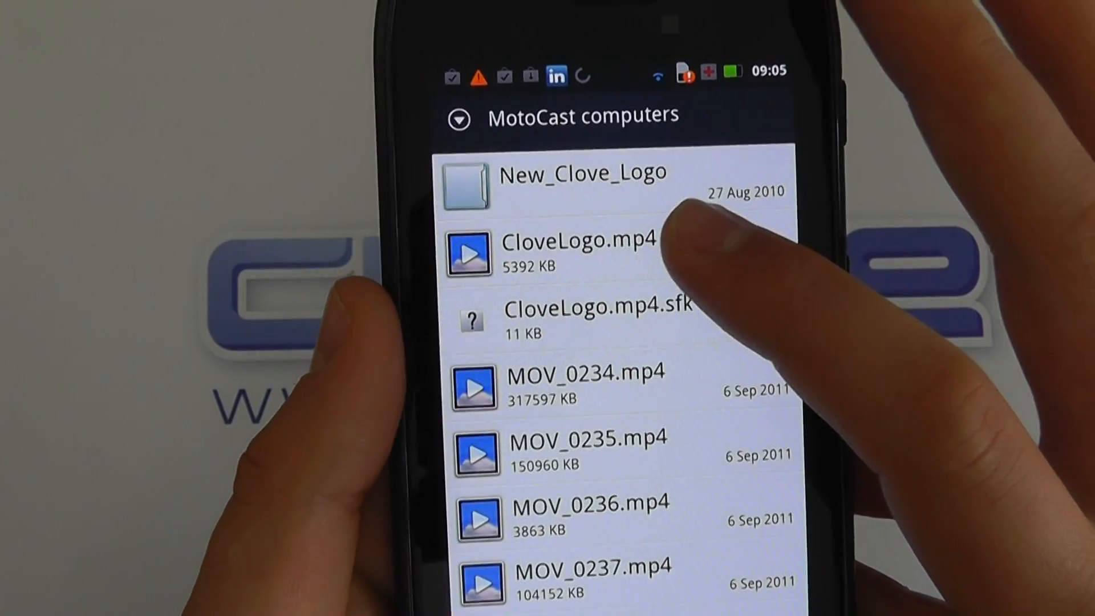
click(579, 251)
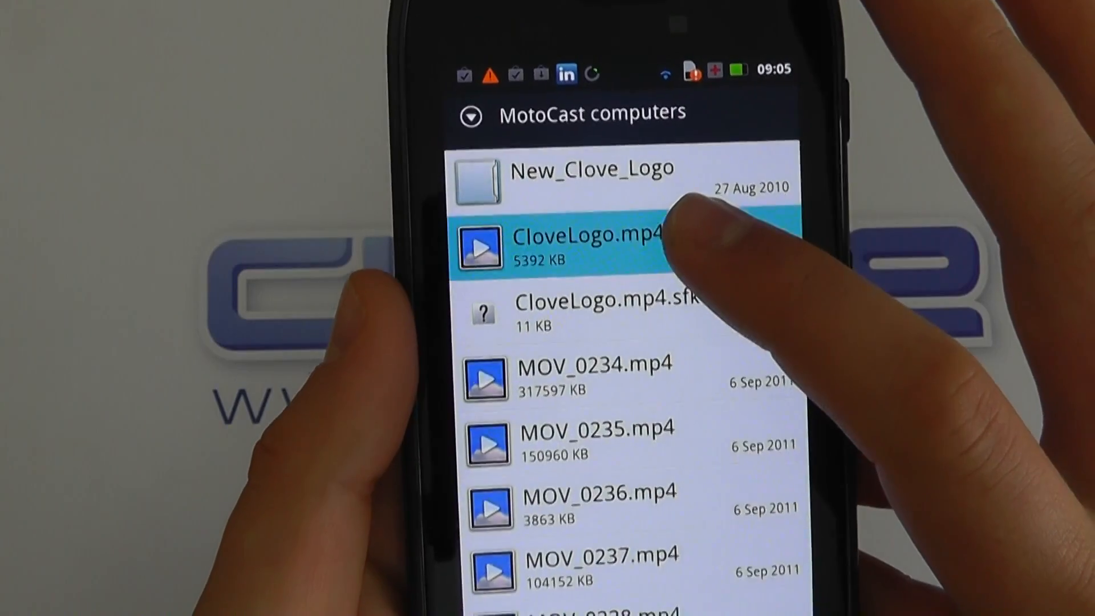
click(589, 247)
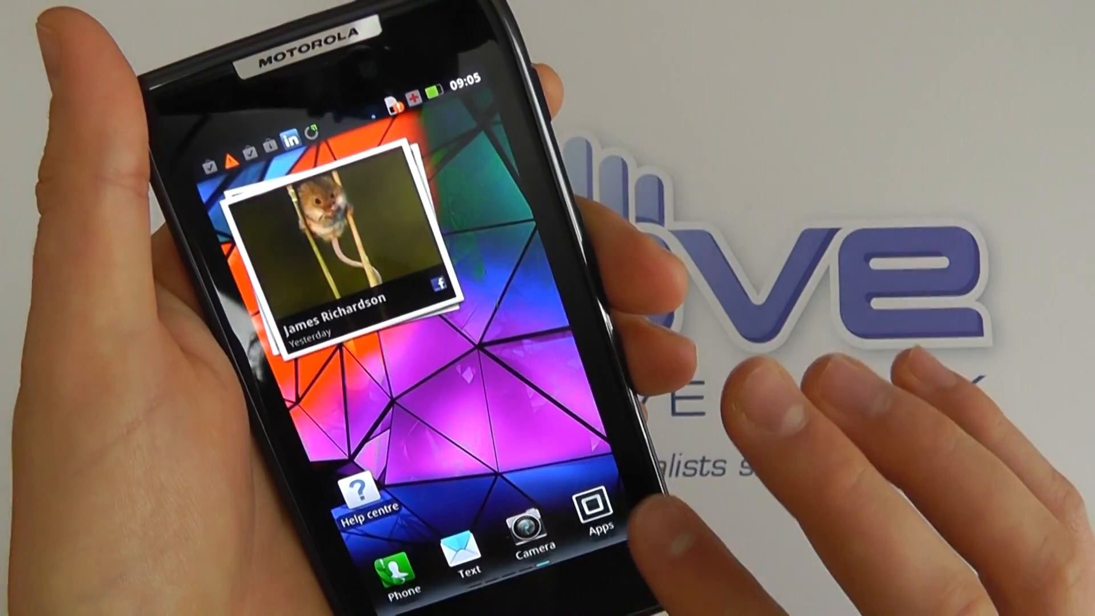
Launch Motorola Music from the home screen.
click(593, 510)
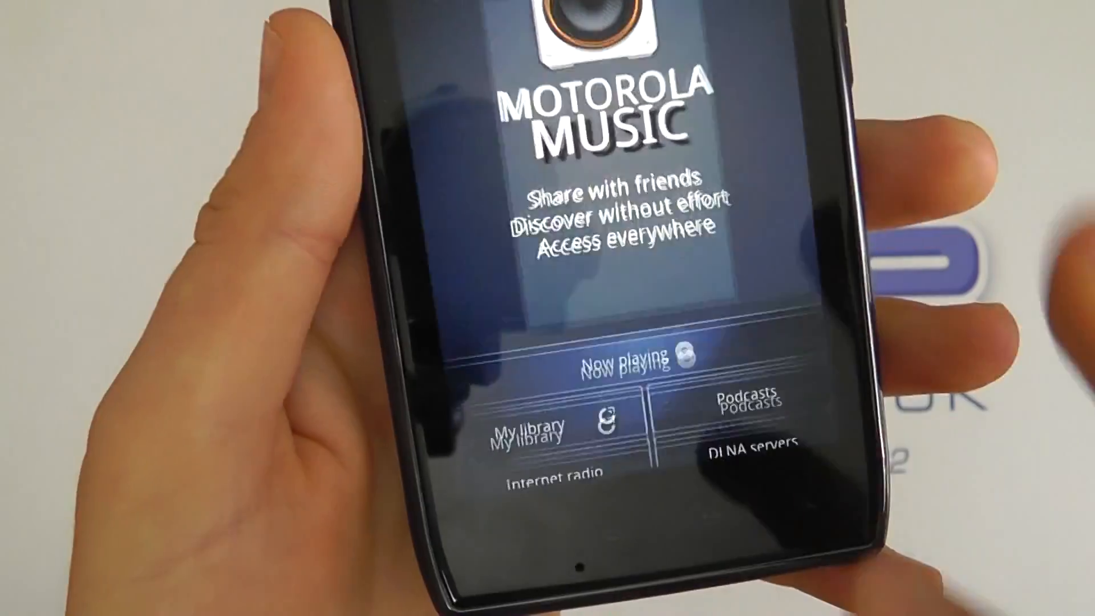
Browse My library's artist list and show Alicia Keys's albums.
click(530, 430)
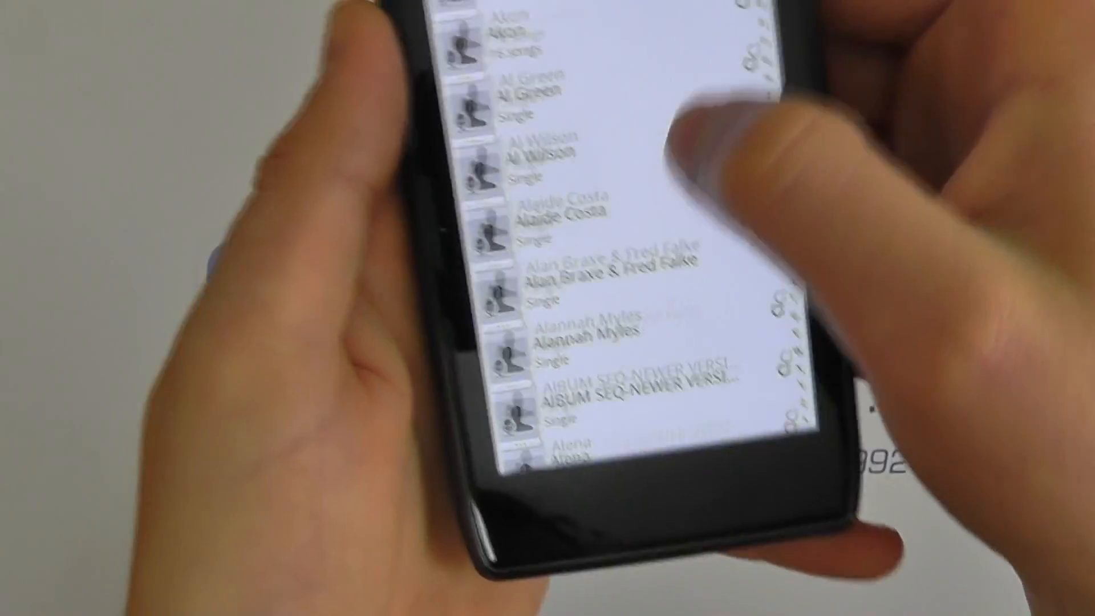
scroll(down, 3)
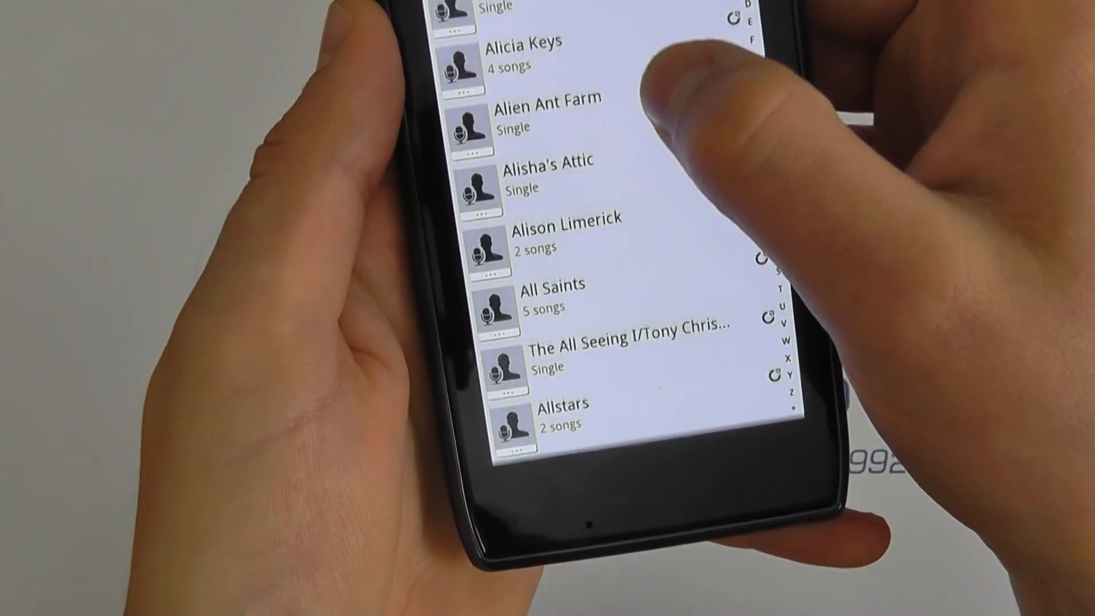
scroll(down, 3)
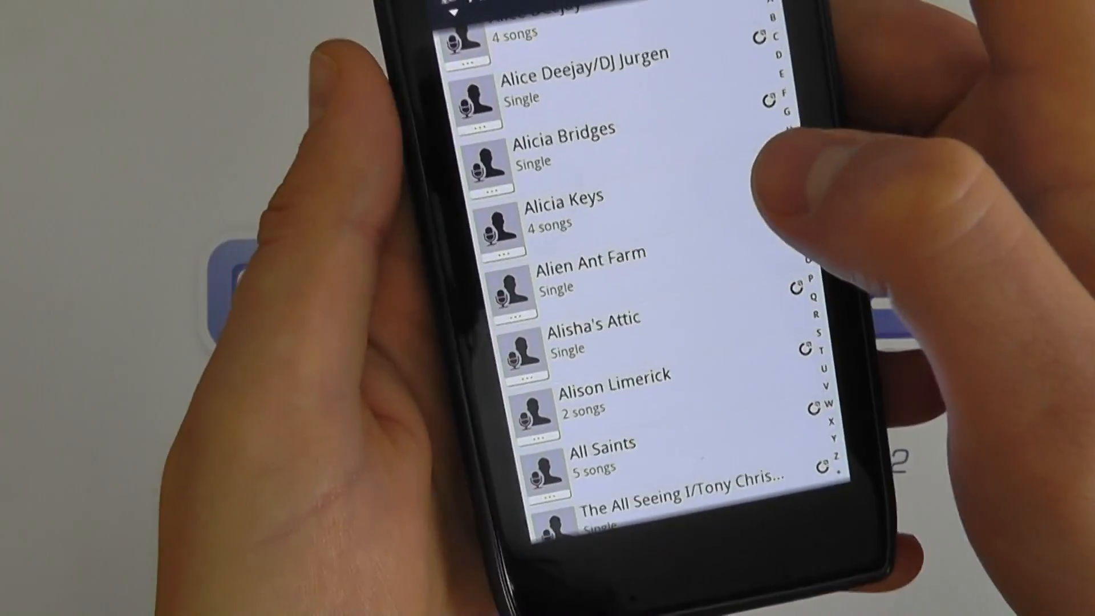
click(557, 207)
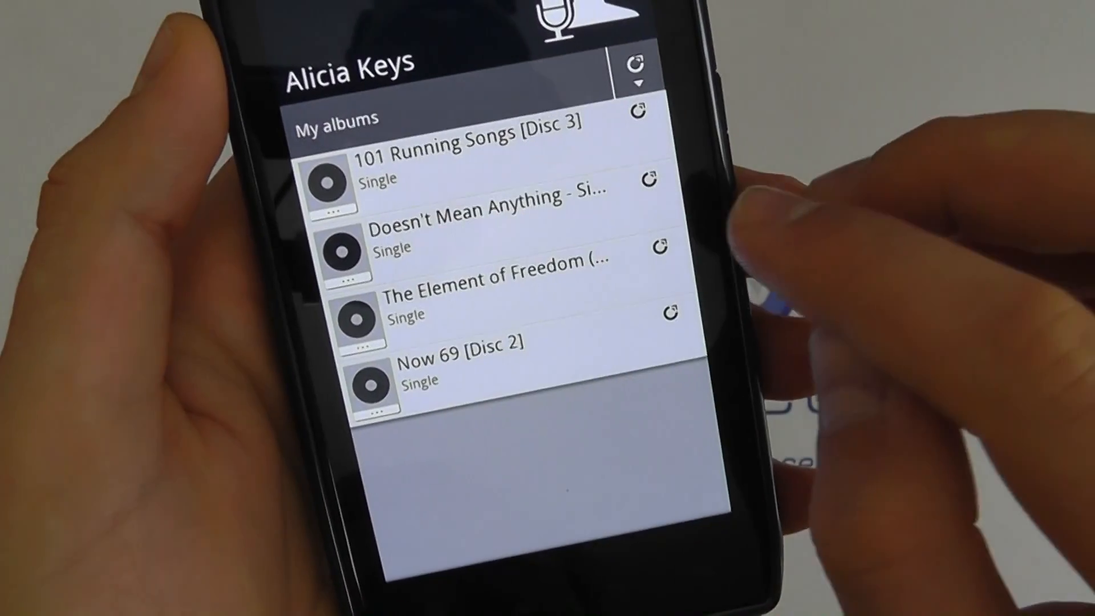
Play the single Doesn't Mean Anything and show its now-playing screen via notifications.
click(489, 223)
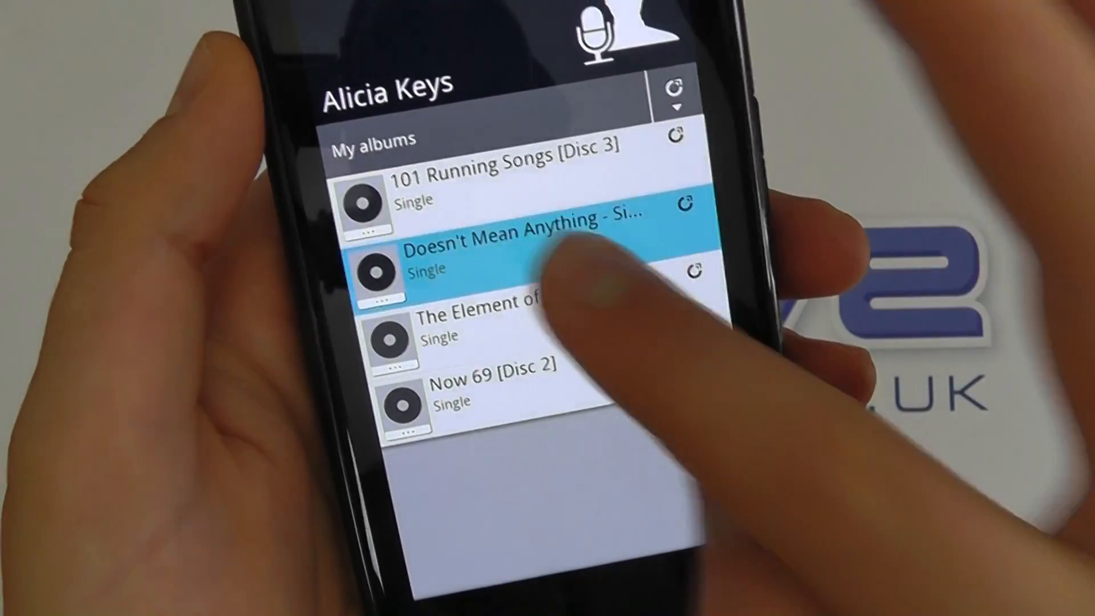
click(503, 248)
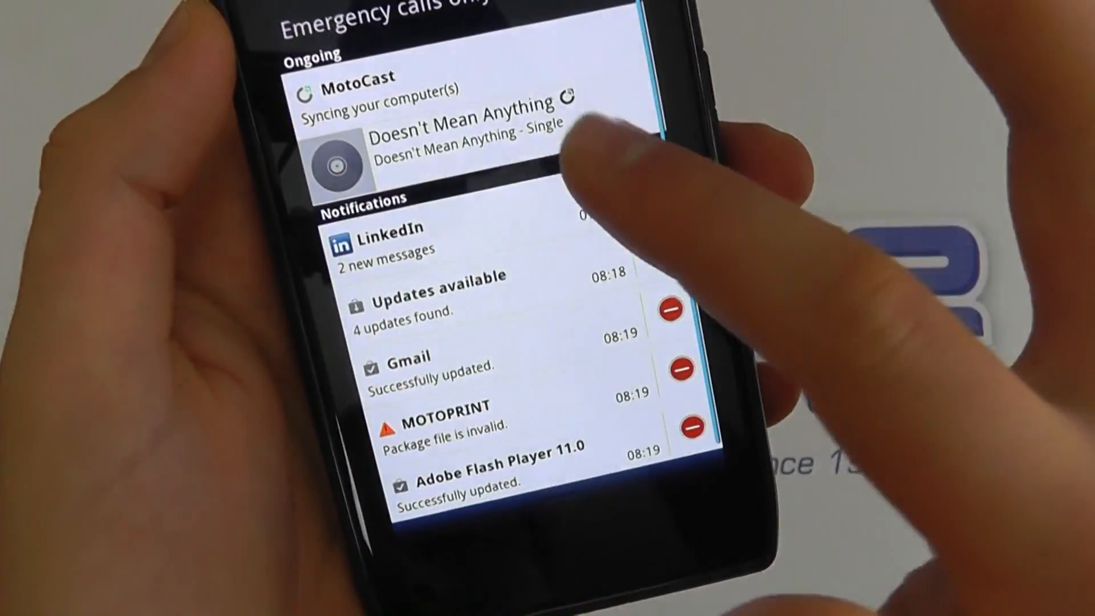
click(468, 132)
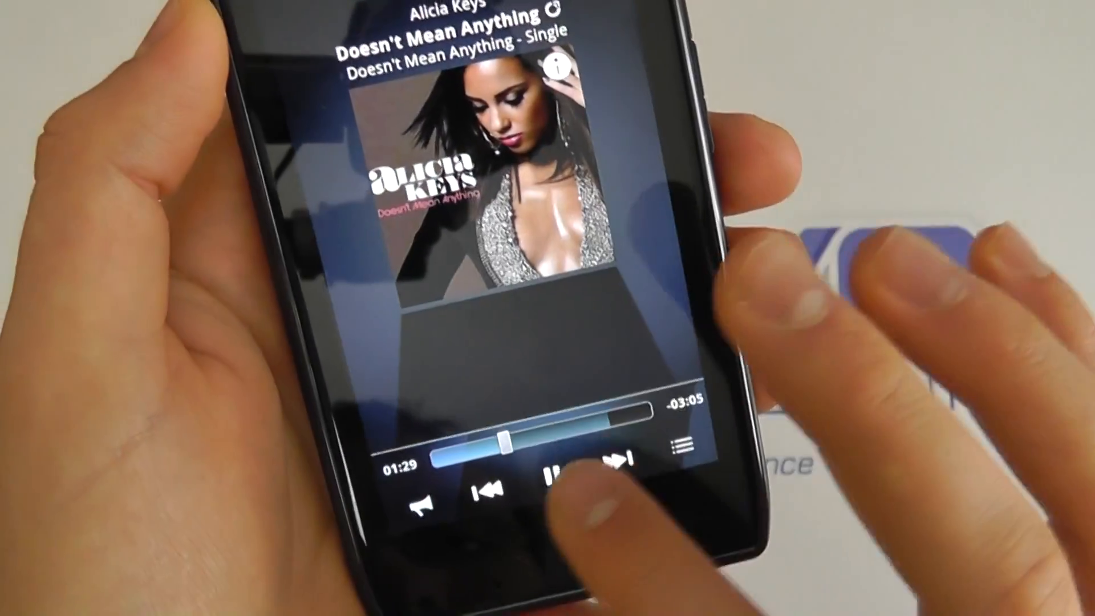
Show the marathon photo from the PC full-screen in Gallery and start a slideshow.
click(551, 474)
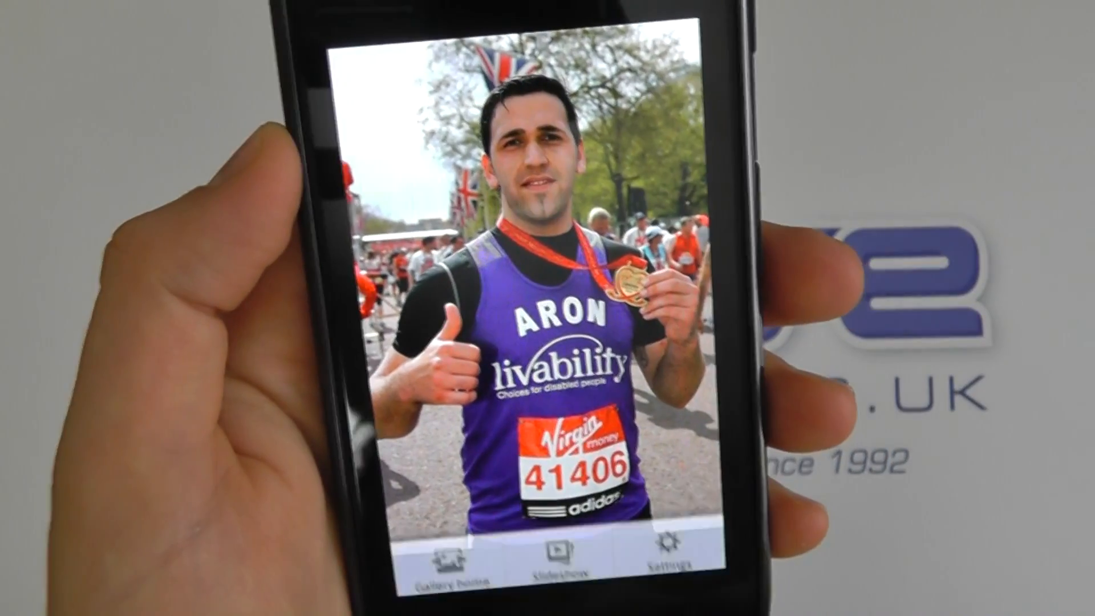
click(564, 558)
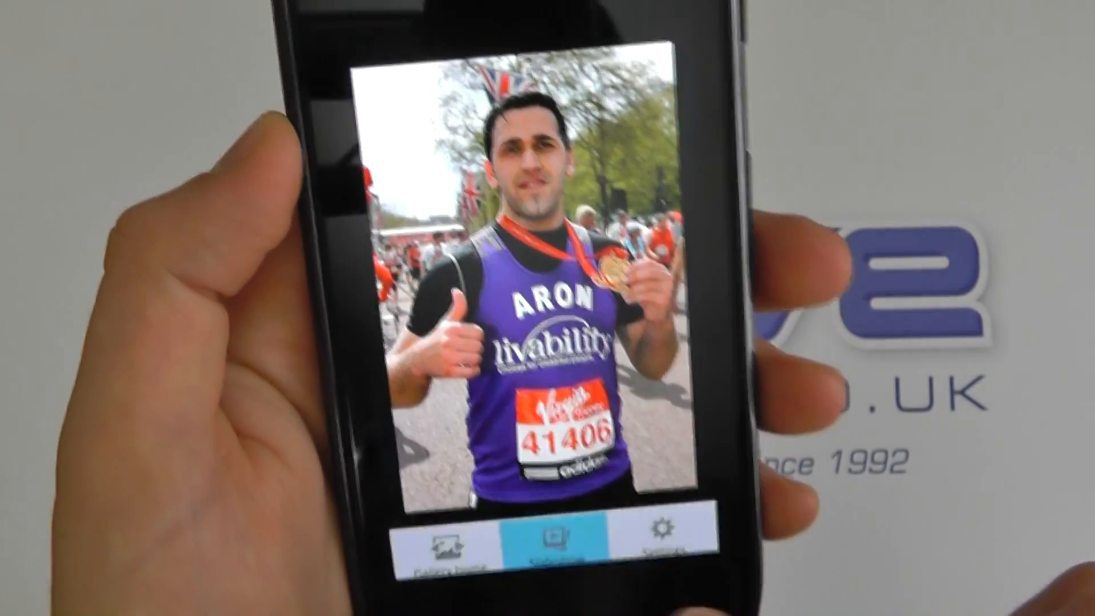